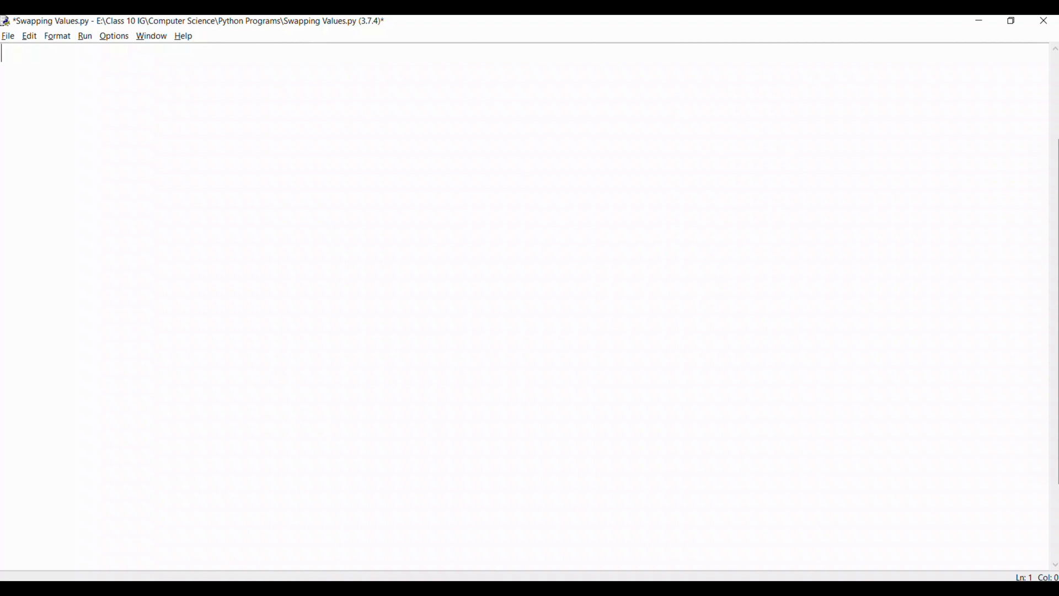
{"action": "type", "text": "num2= input(\"Enter Sec"}
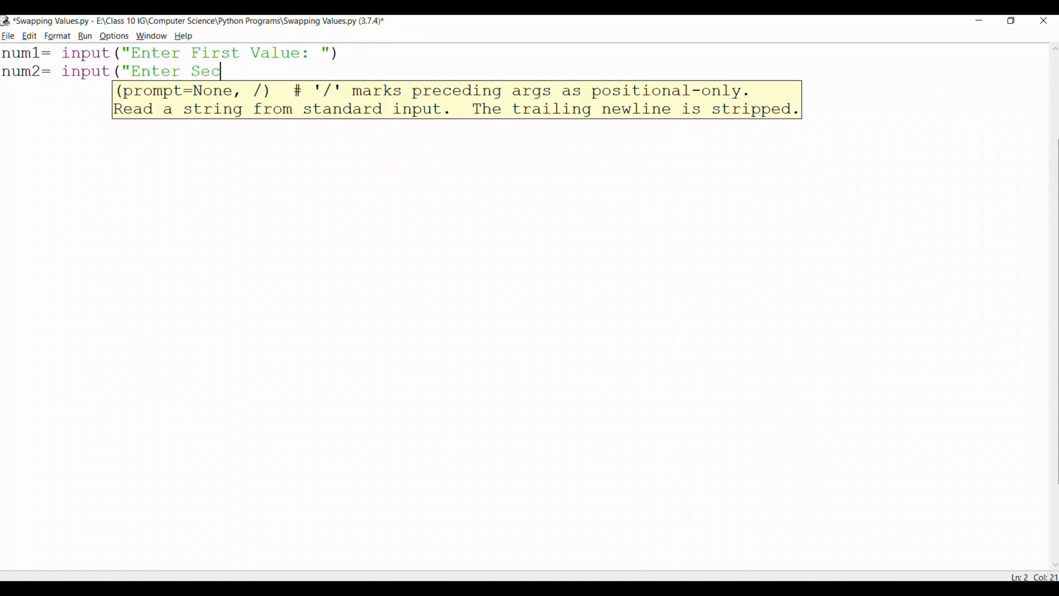
{"action": "type", "text": "ond Value: \""}
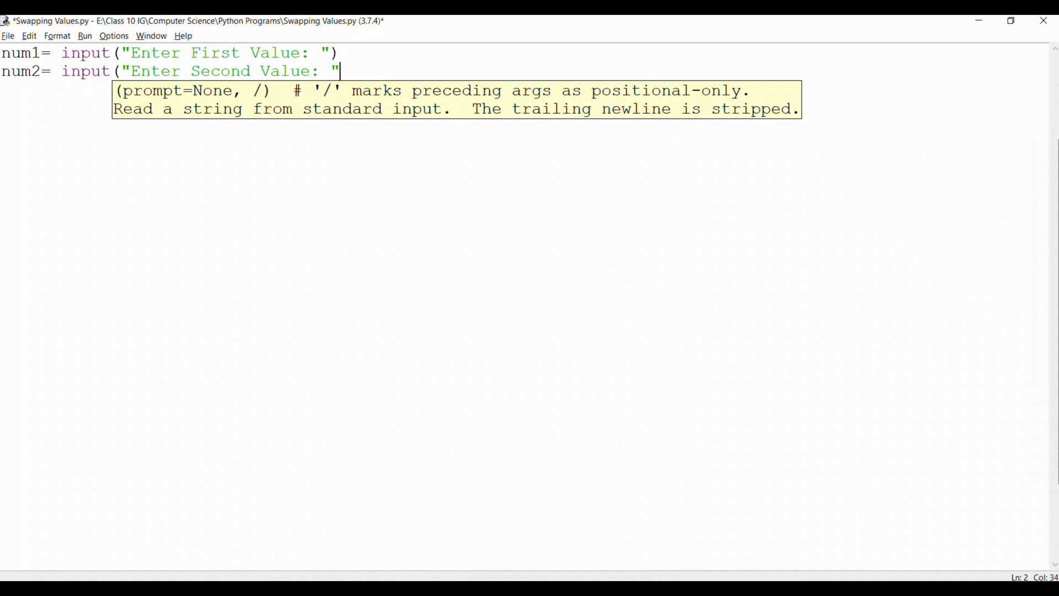
{"action": "type", "text": ")"}
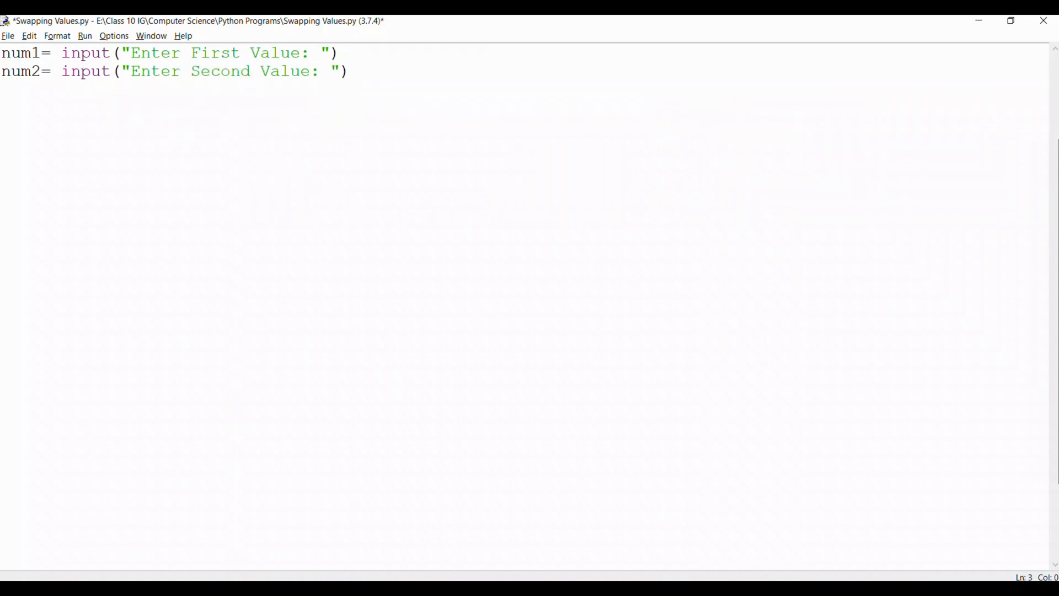
{"action": "type", "text": "swap= num1"}
{"action": "type", "text": "num2= swa"}
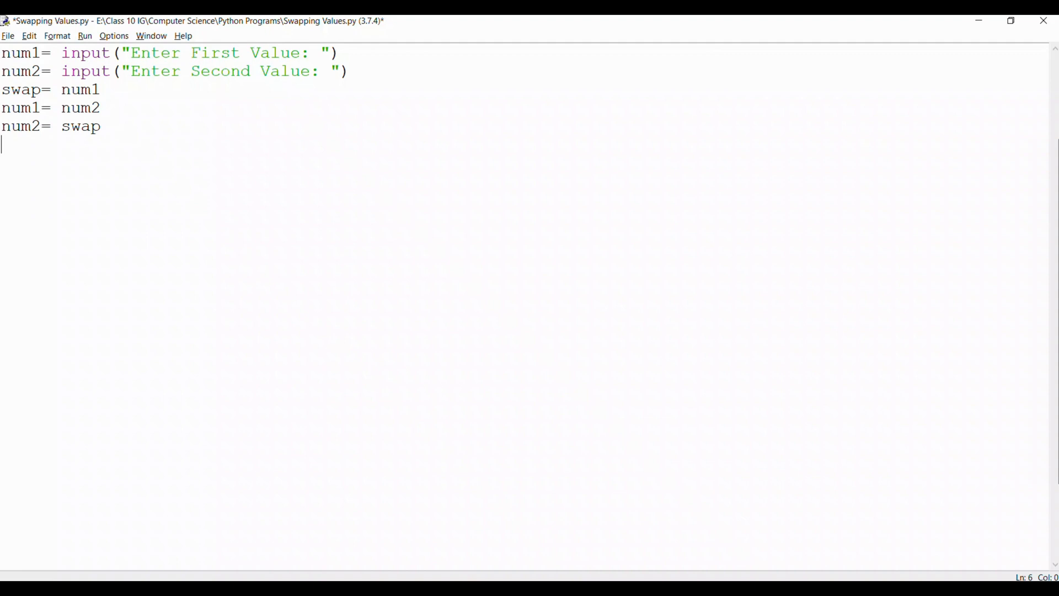
{"action": "type", "text": "print (\"Value of Fi"}
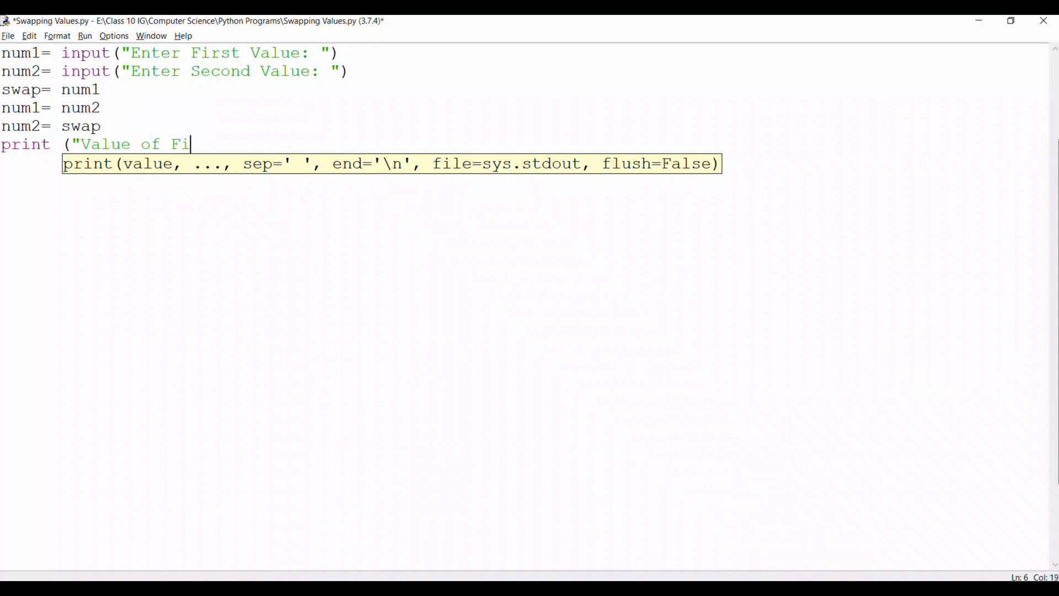
{"action": "type", "text": "rst Data Entry is"}
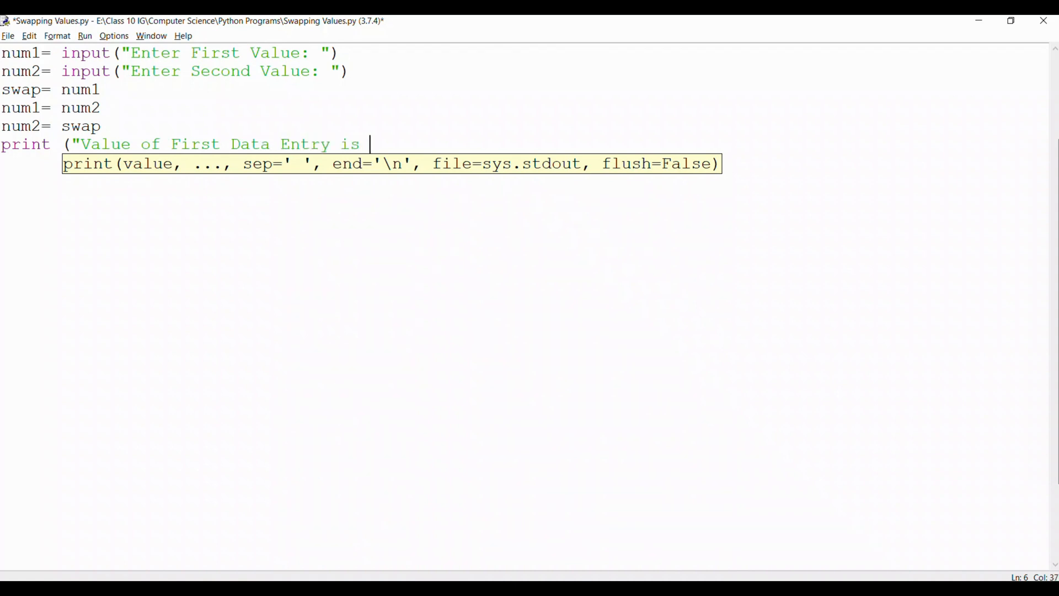